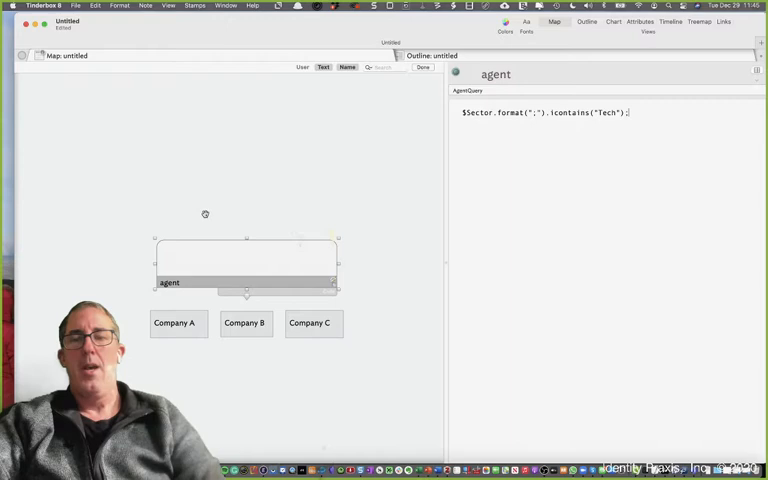
# - Inspect the Sector values of Company A, B and C to see which are tagged Tech
pyautogui.click(244, 322)
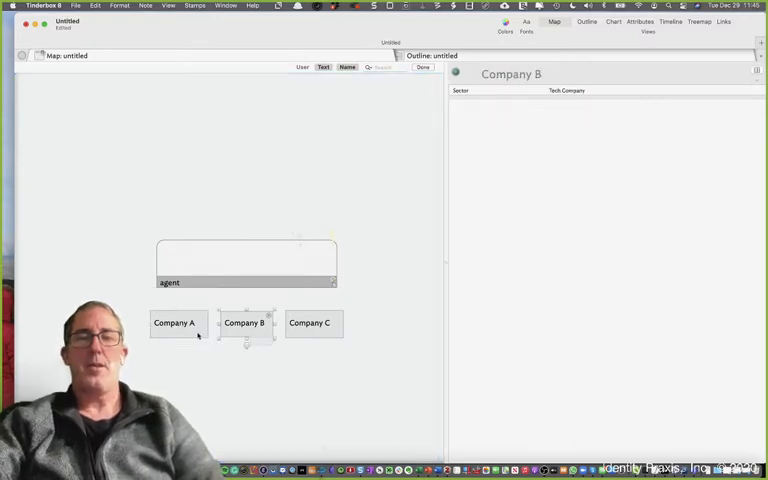
pyautogui.click(173, 323)
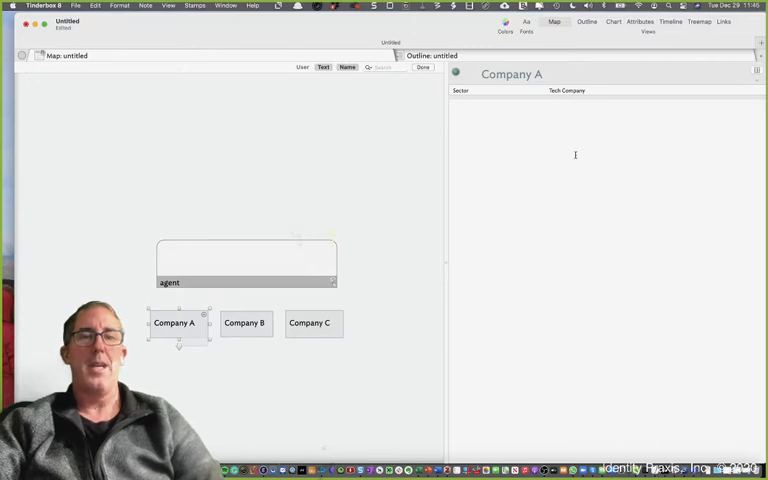
pyautogui.click(244, 322)
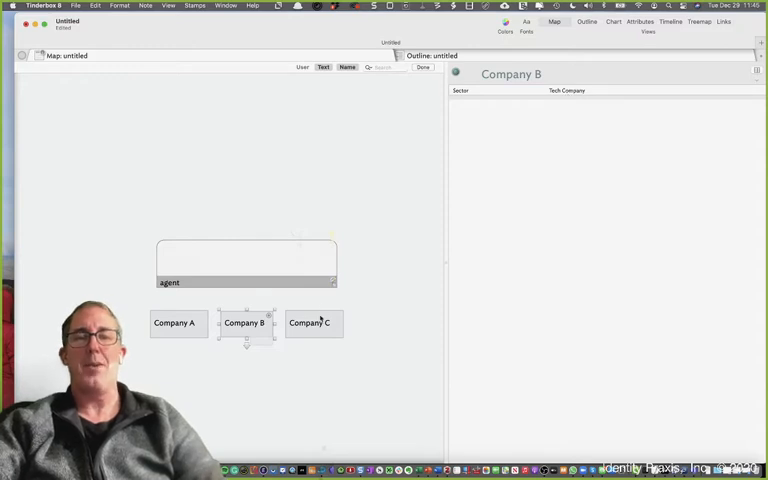
pyautogui.click(309, 322)
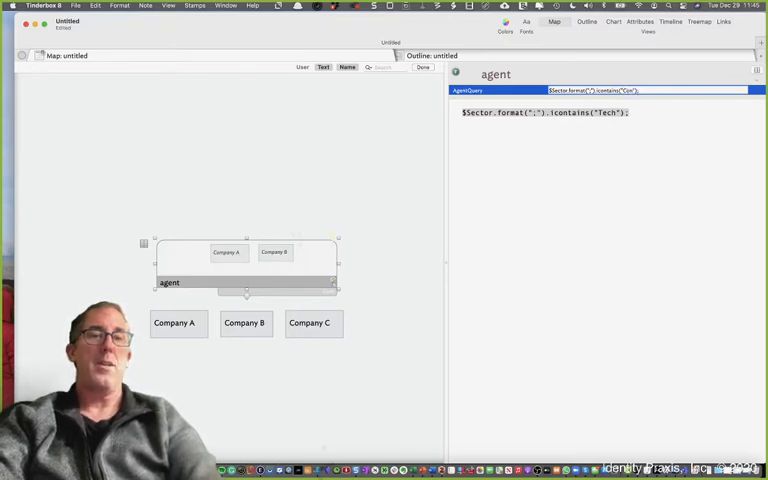
# - Change the agent's AgentQuery to match "Consumer" instead of "Tech", gathering only Company C
pyautogui.write('Consumer')
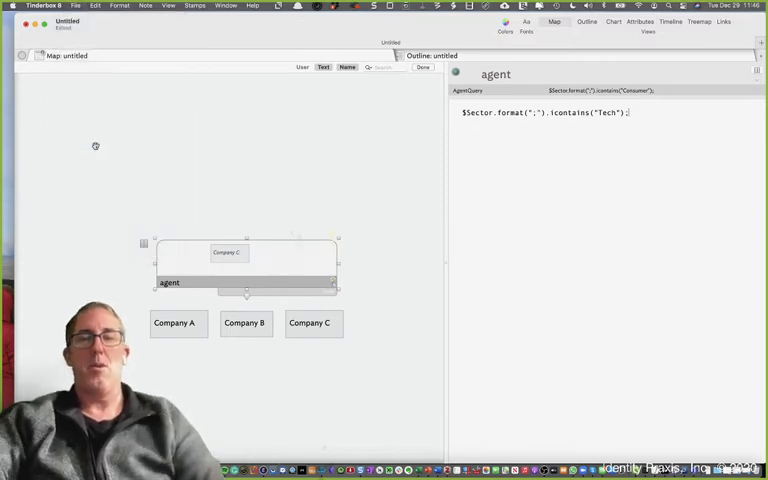
pyautogui.moveTo(217, 258)
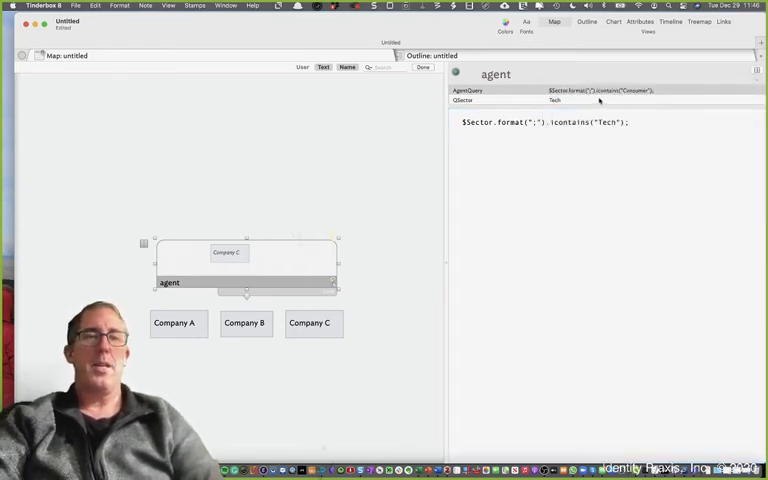
# - Set the agent's new QSector key attribute to Tech
pyautogui.click(600, 90)
pyautogui.write('$Q')
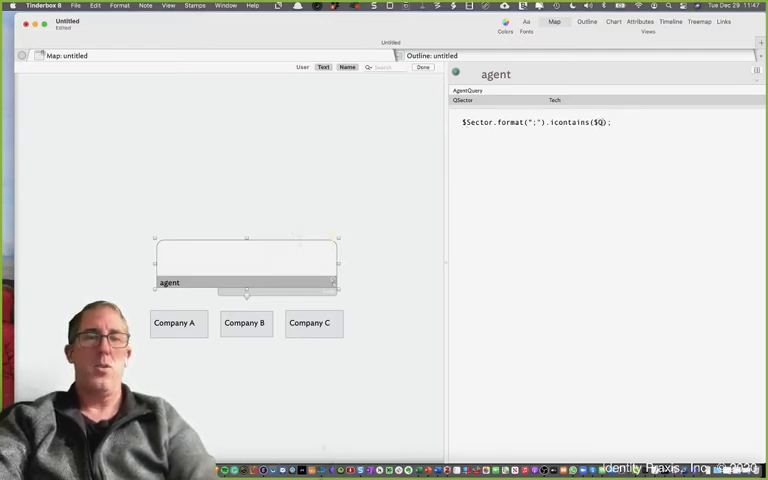
# - Rewrite the query as $Sector.format(";").icontains($QSector(agent)) so it reads the agent's own QSector
pyautogui.write('Sector(')
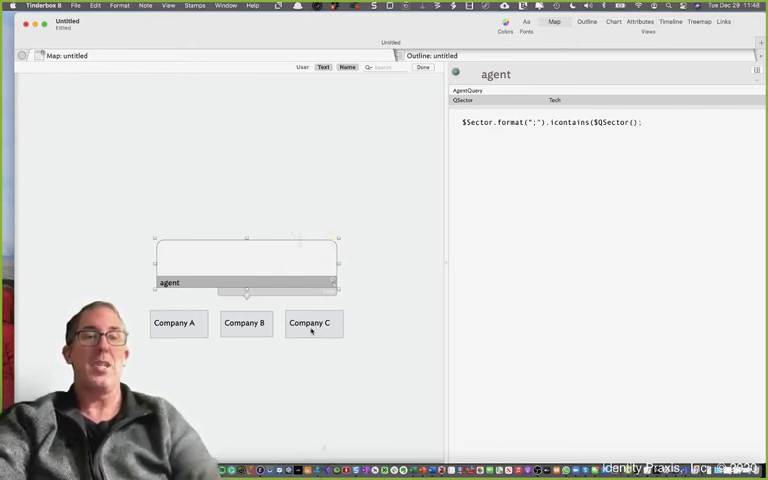
pyautogui.write('age')
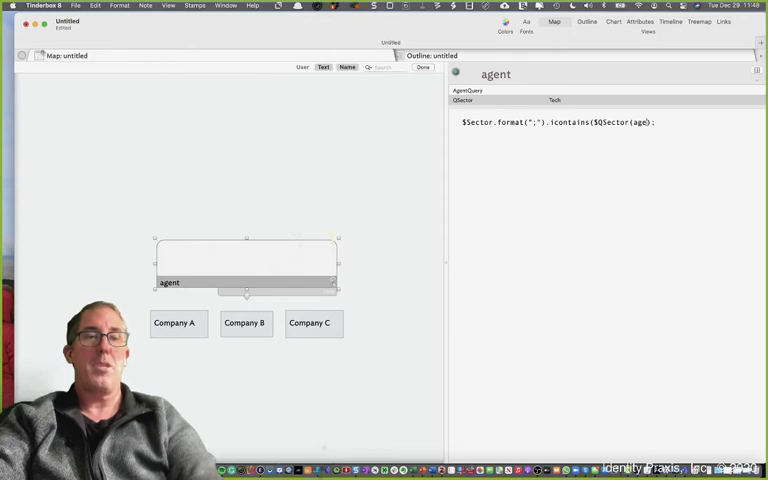
pyautogui.click(313, 323)
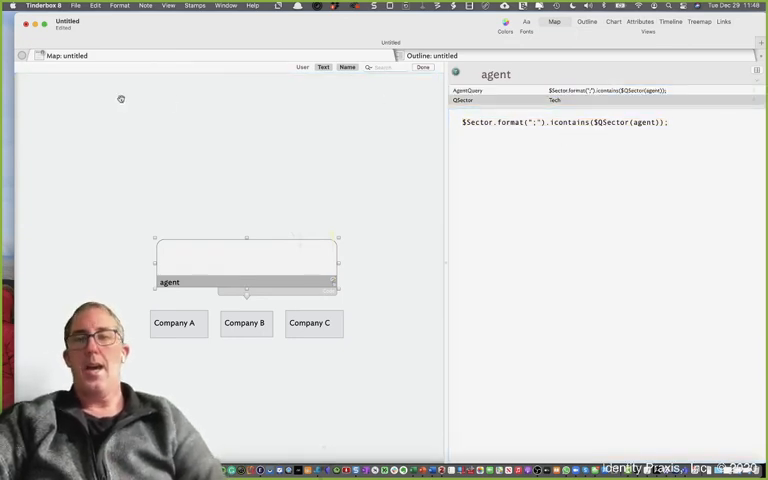
# - Commit the query and change the agent's QSector value to Consumer
pyautogui.click(76, 5)
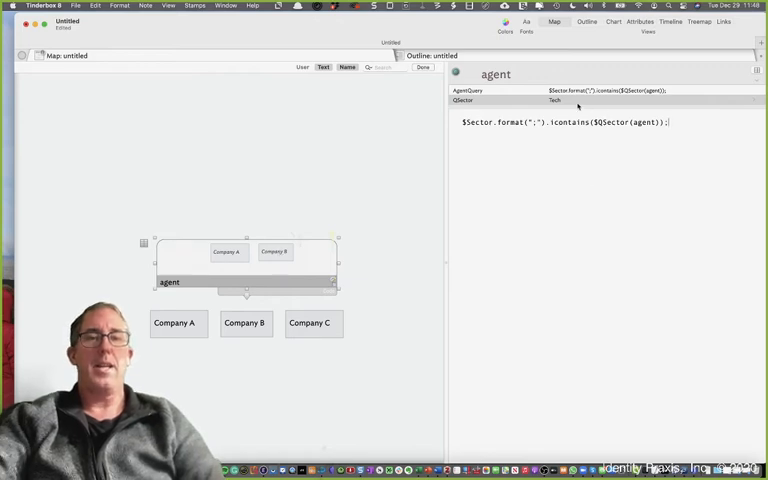
pyautogui.click(610, 100)
pyautogui.write('Consumer')
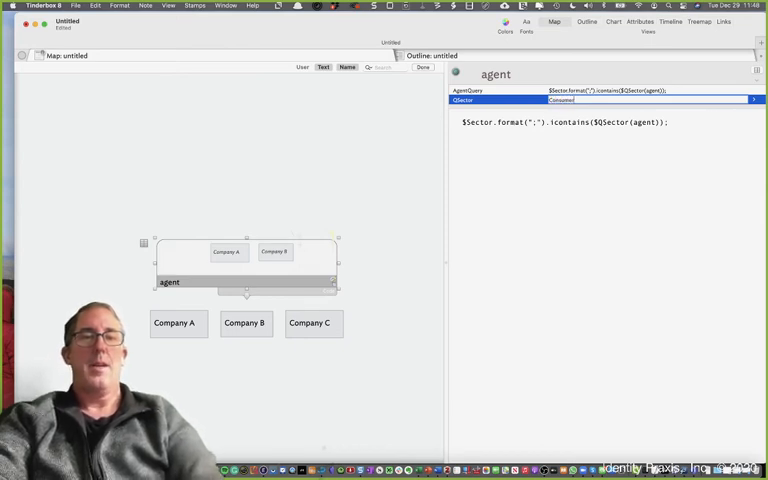
pyautogui.click(605, 90)
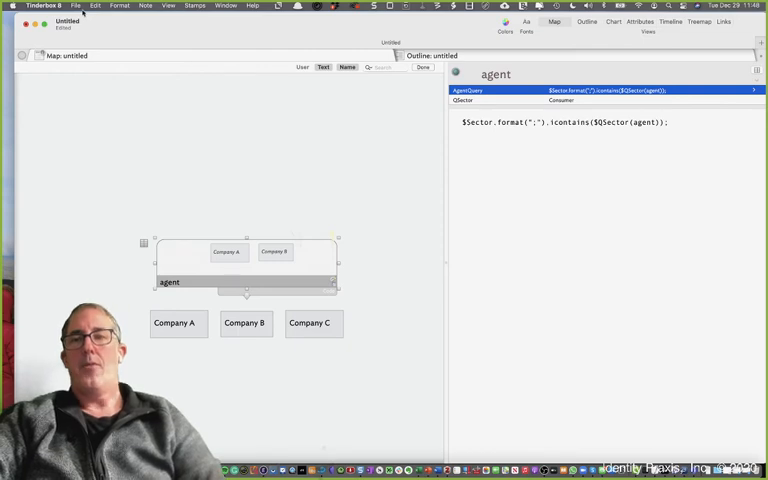
# - Run File > Update Agents Now so the agent gathers only Company C
pyautogui.click(76, 6)
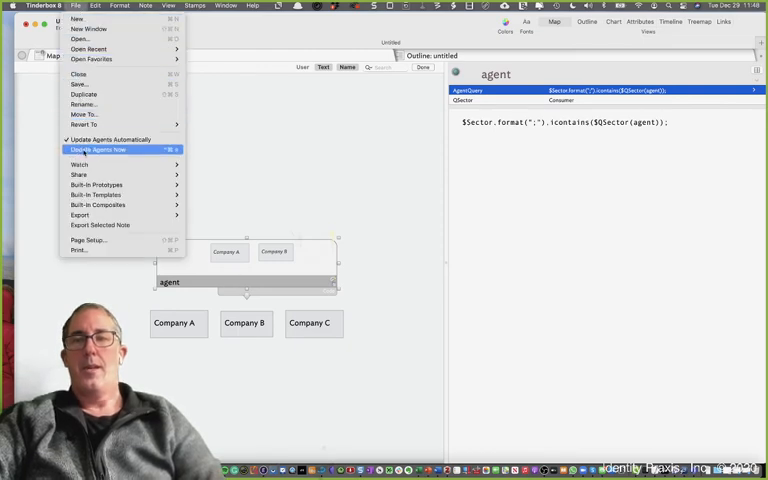
pyautogui.click(98, 149)
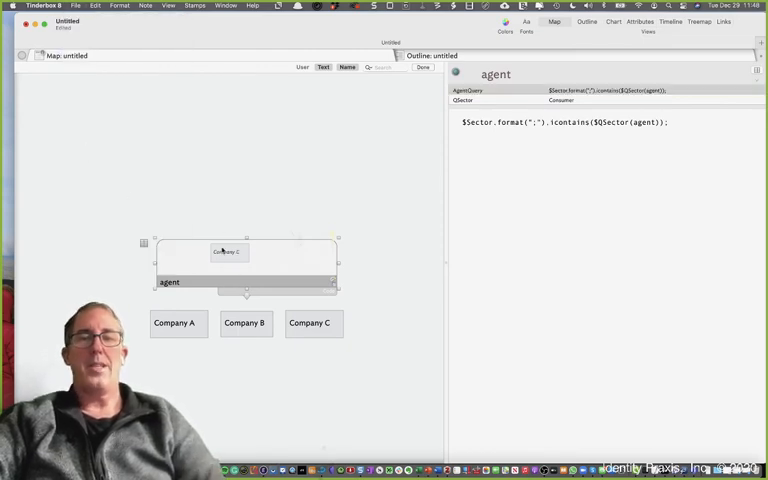